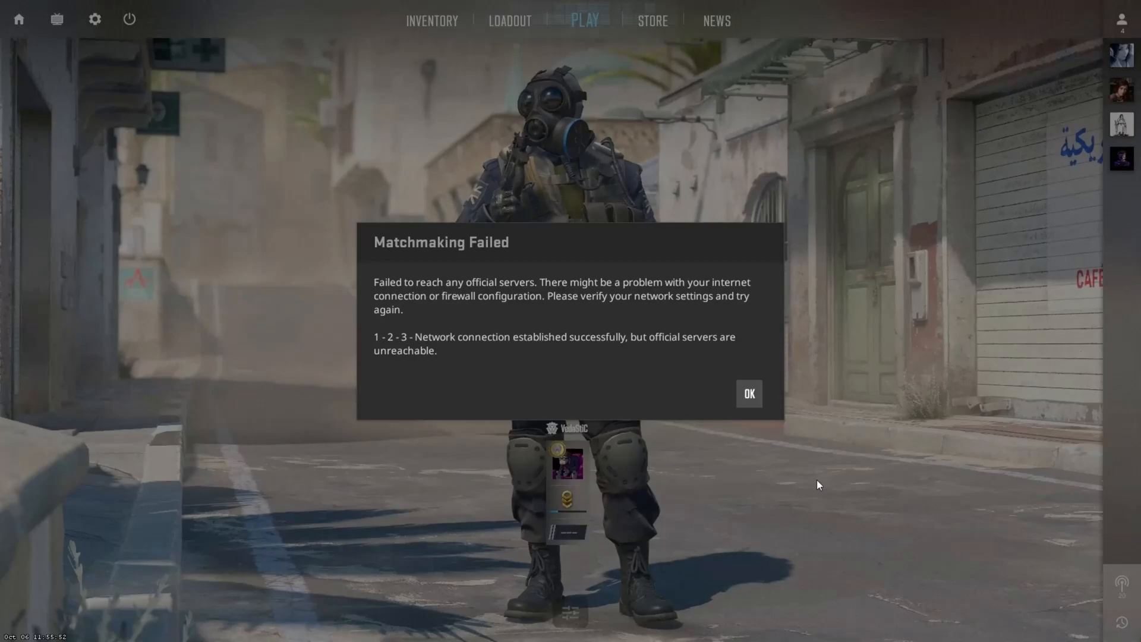
{"action": "mouse_move", "coordinate": [552, 455]}
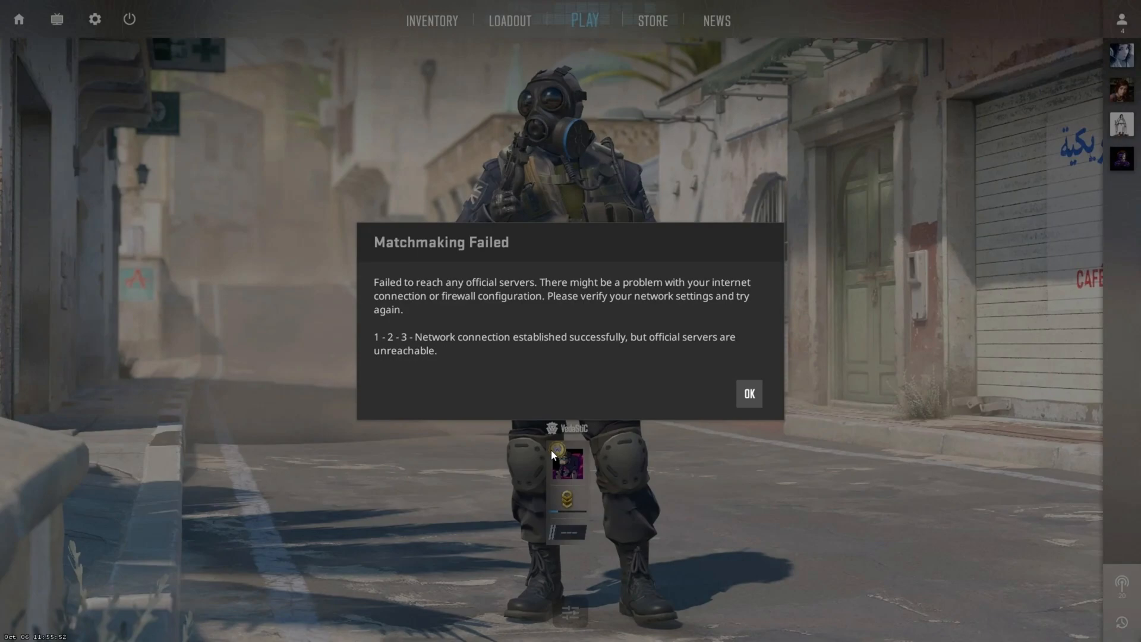
{"action": "mouse_move", "coordinate": [790, 189]}
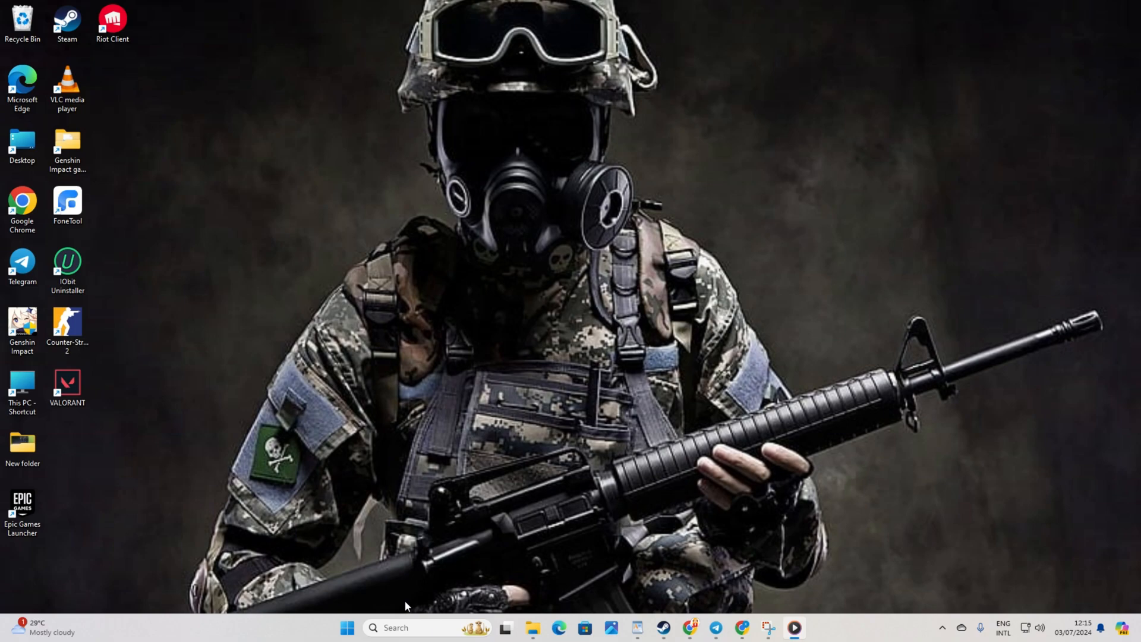
Search Windows for 'cmd' so Command Prompt appears as the best match
{"action": "type", "text": "Command Prompt"}
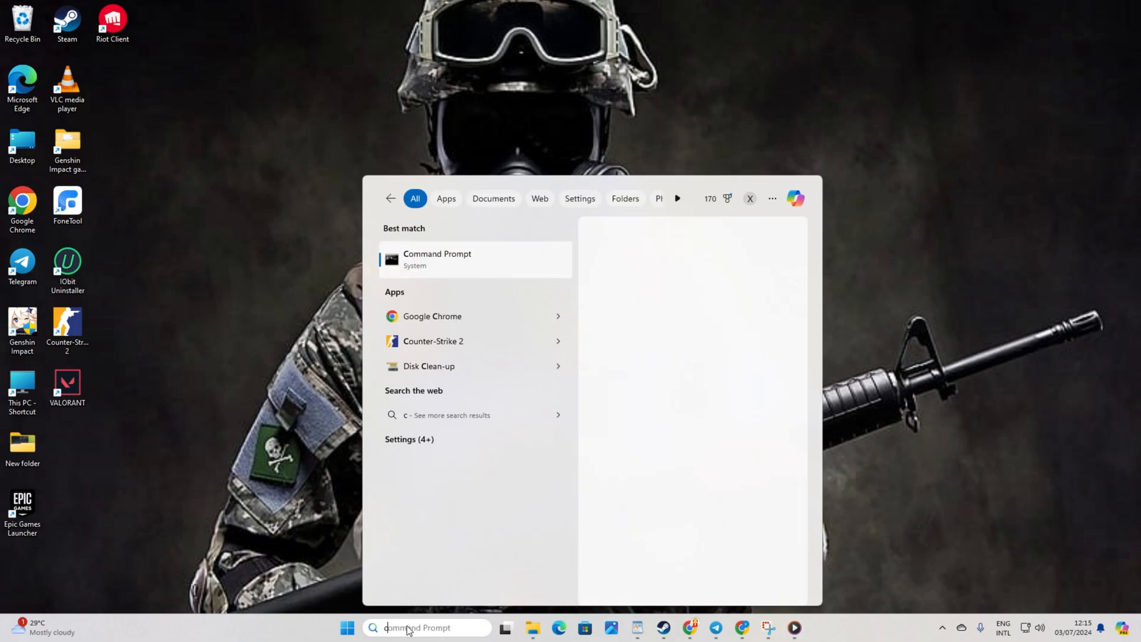
{"action": "type", "text": "cmd"}
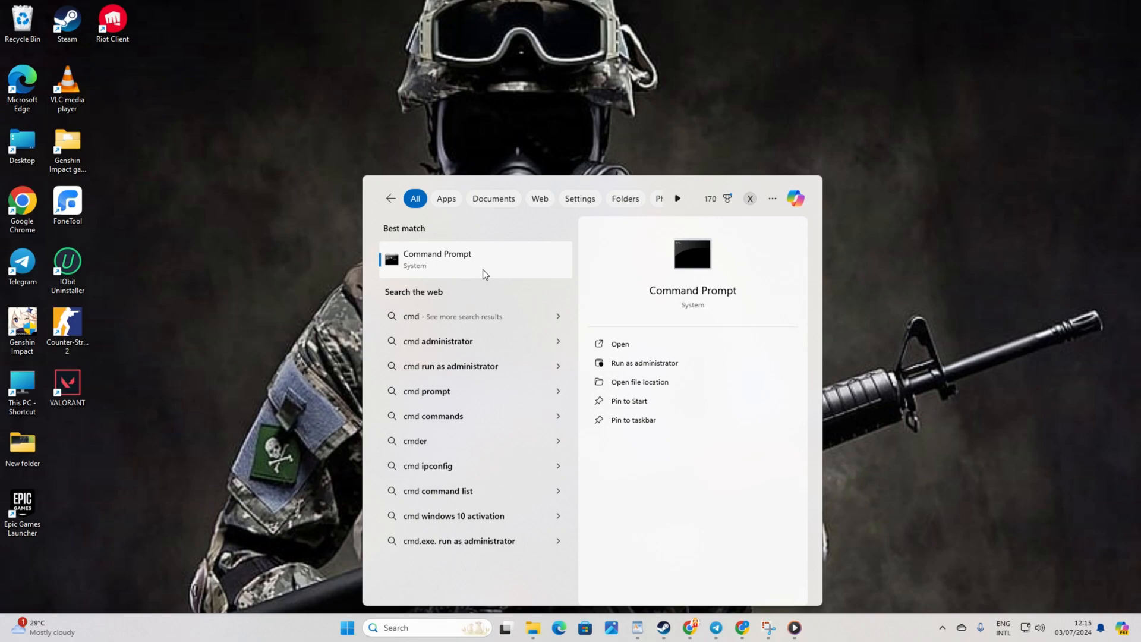
In an administrator Command Prompt, run netsh winsock reset and ipconfig /flushdns
{"action": "left_click", "coordinate": [644, 363]}
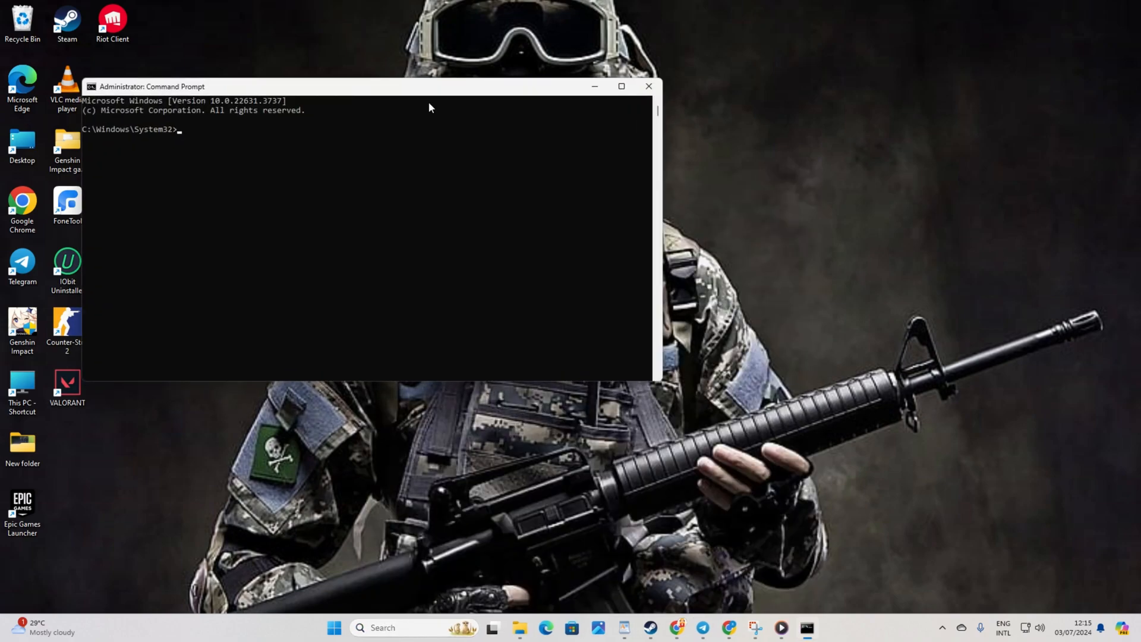
{"action": "type", "text": "netsh winsock reset"}
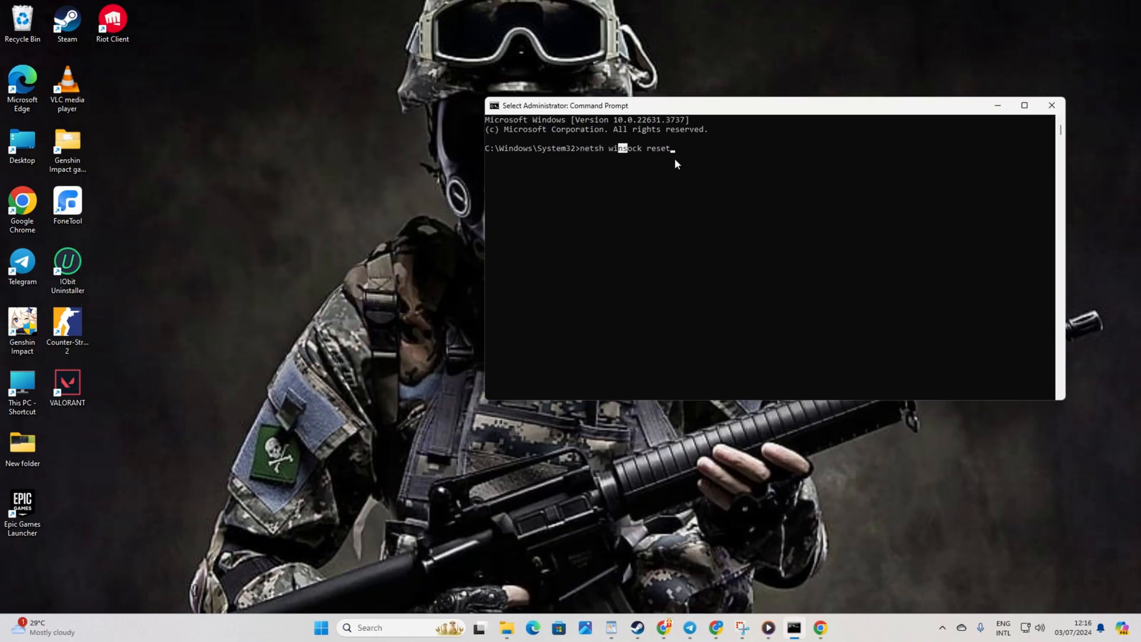
{"action": "key", "text": "enter"}
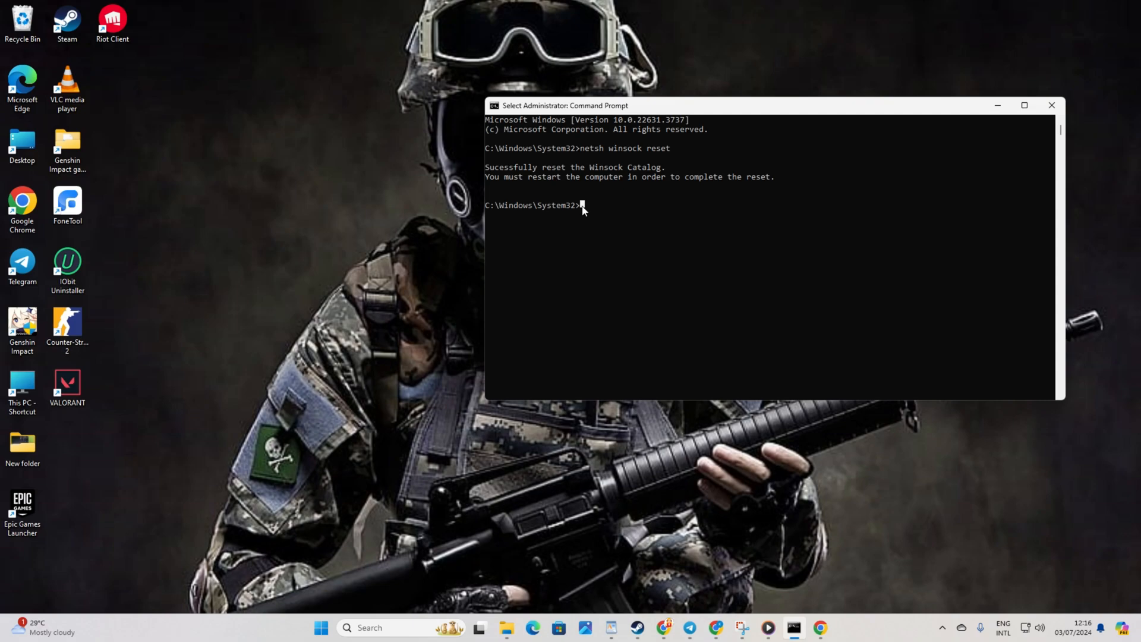
{"action": "type", "text": "ipconfig /flushdns"}
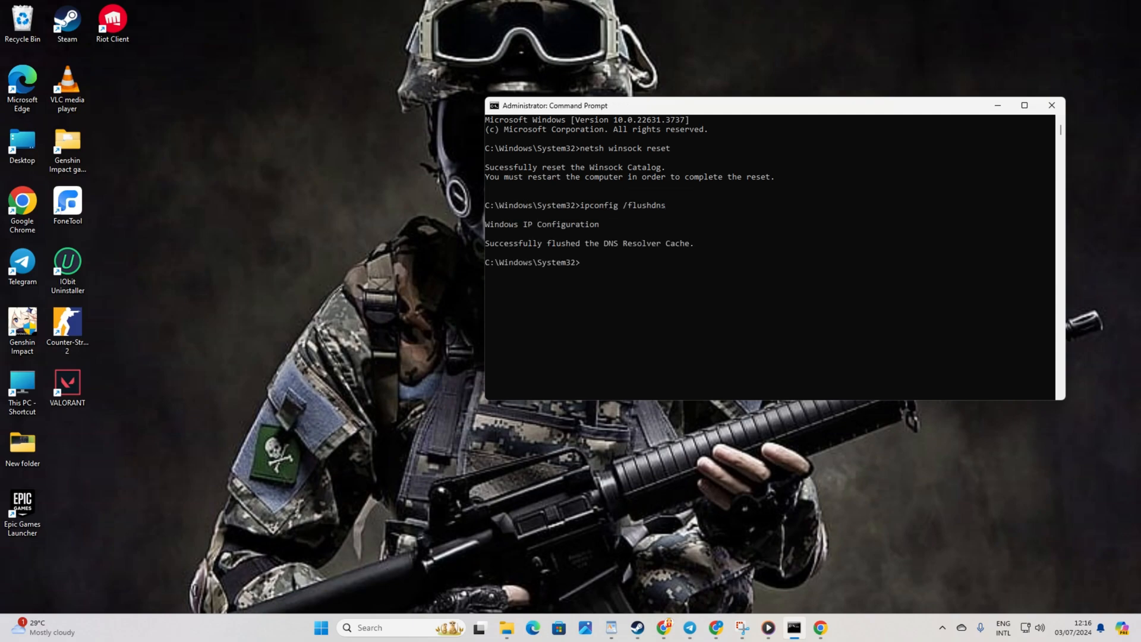
Run ipconfig /release, ipconfig /renew and netsh int ip reset
{"action": "type", "text": "ipconfig /release"}
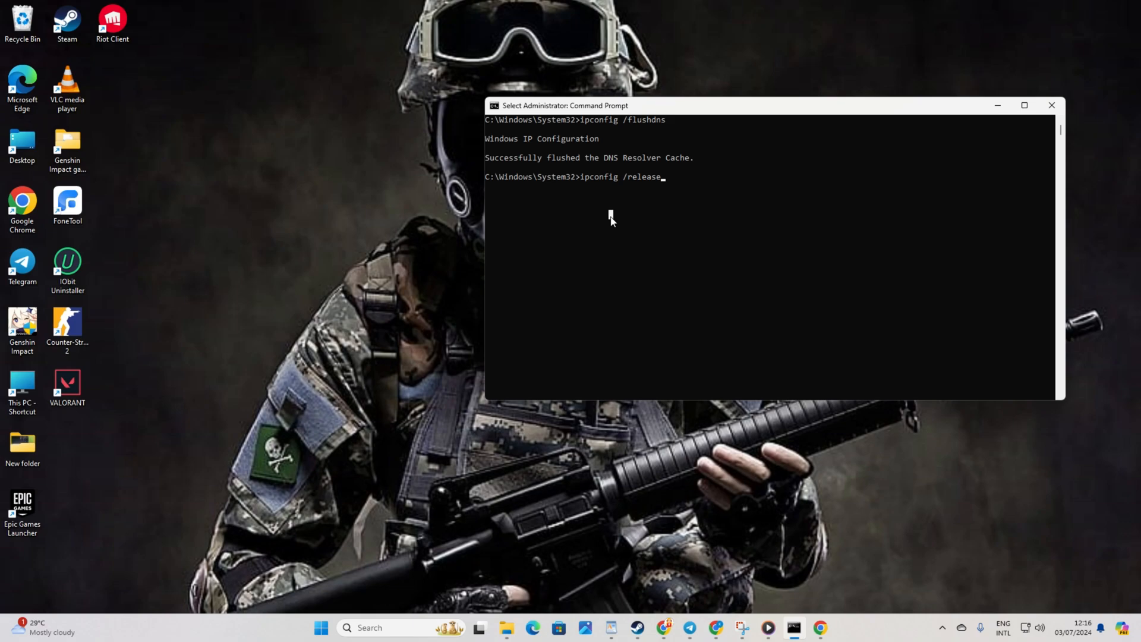
{"action": "key", "text": "enter"}
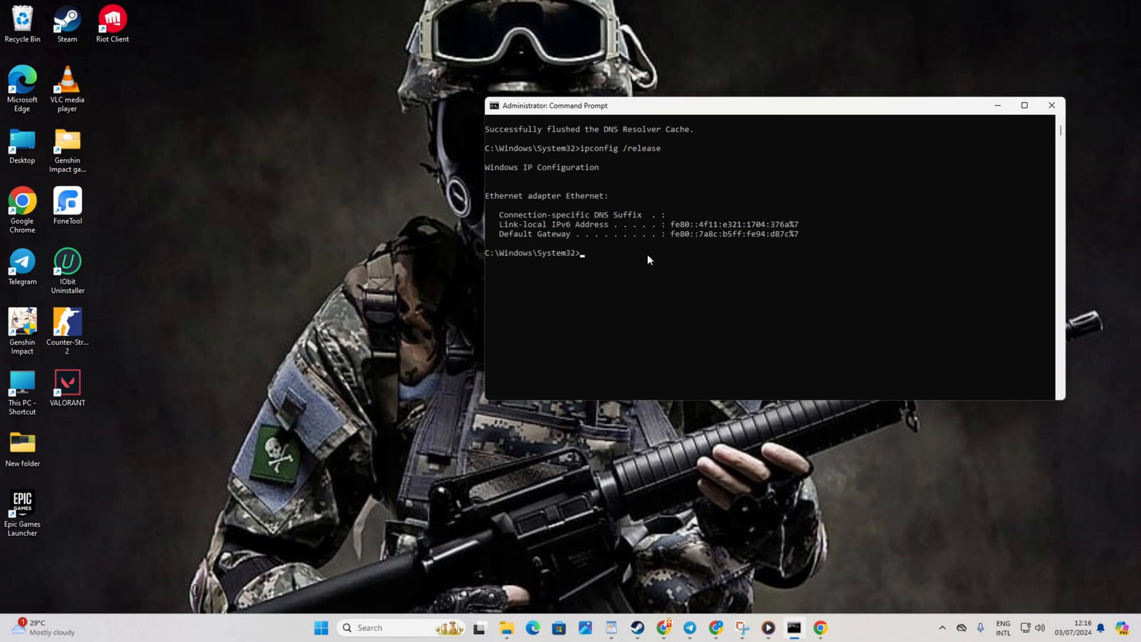
{"action": "type", "text": "ipconfig /renew"}
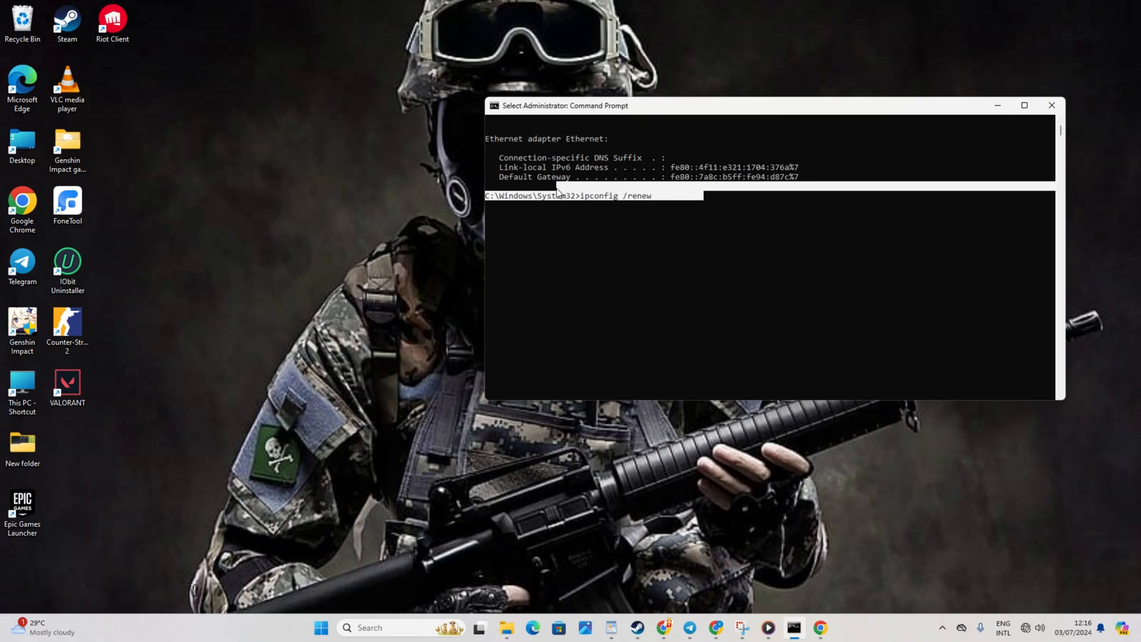
{"action": "key", "text": "Enter"}
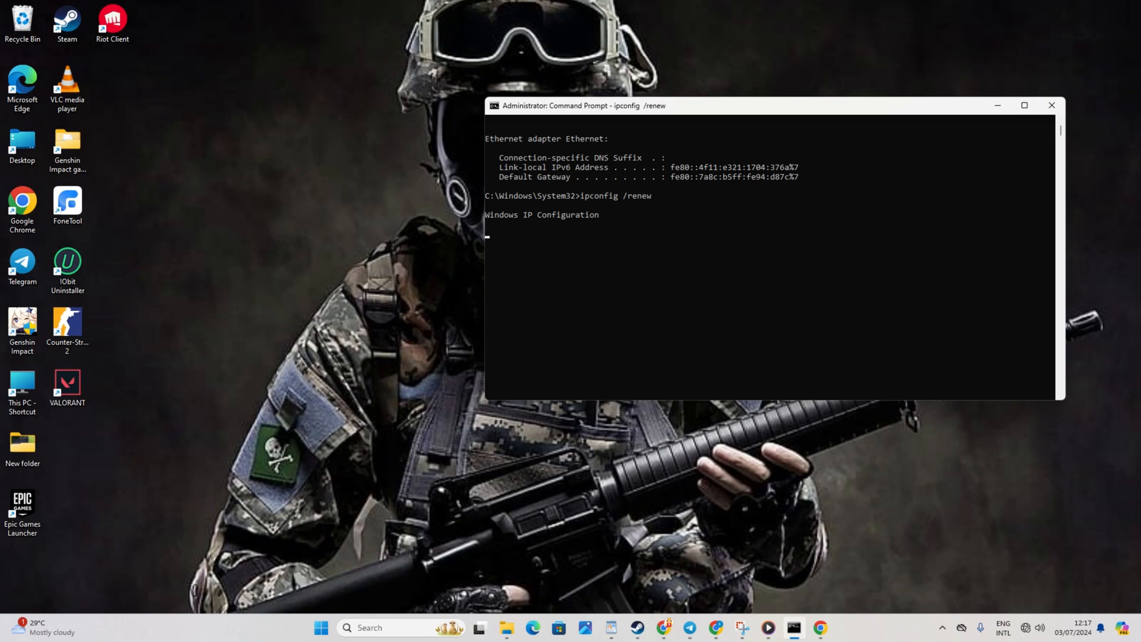
{"action": "type", "text": "netsh int ip reset"}
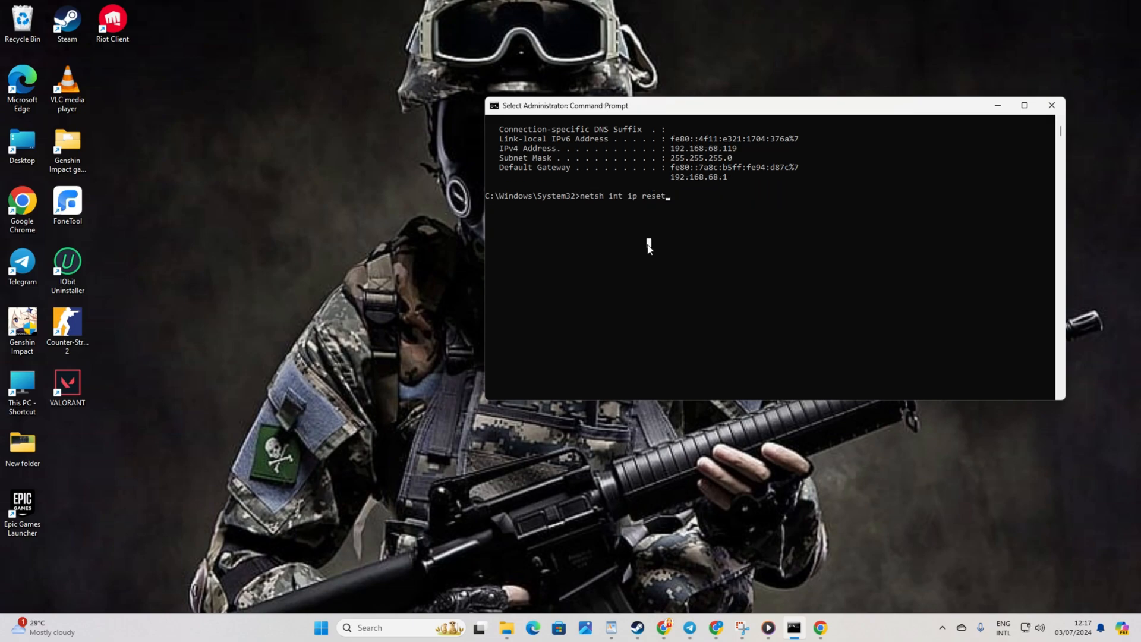
{"action": "key", "text": "enter"}
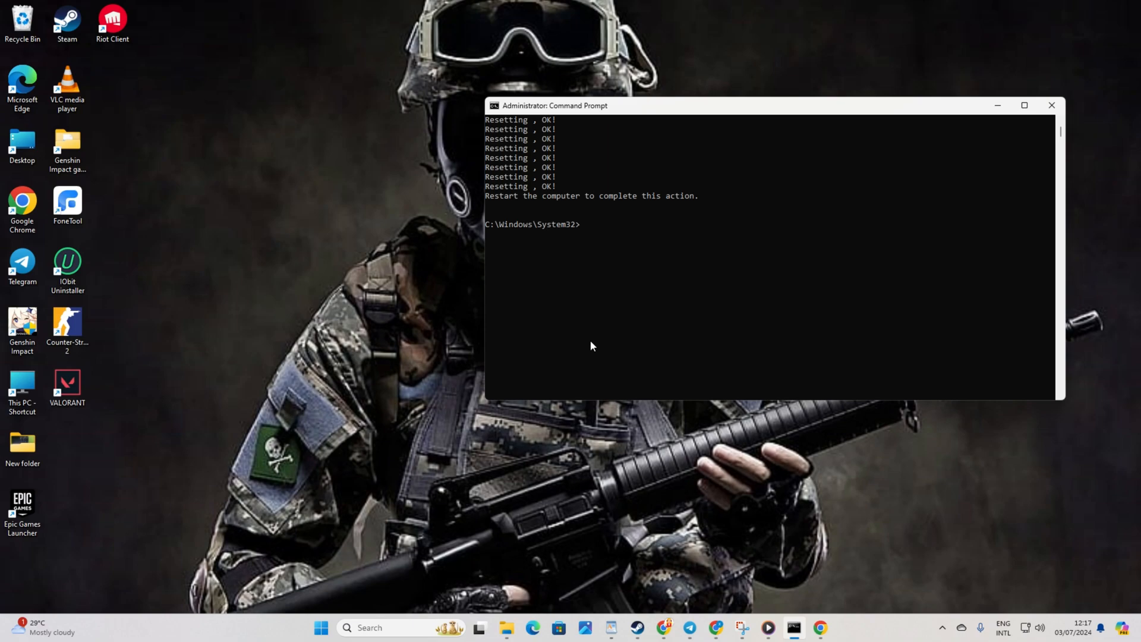
Close the Command Prompt window, returning to the desktop
{"action": "left_click", "coordinate": [1049, 105]}
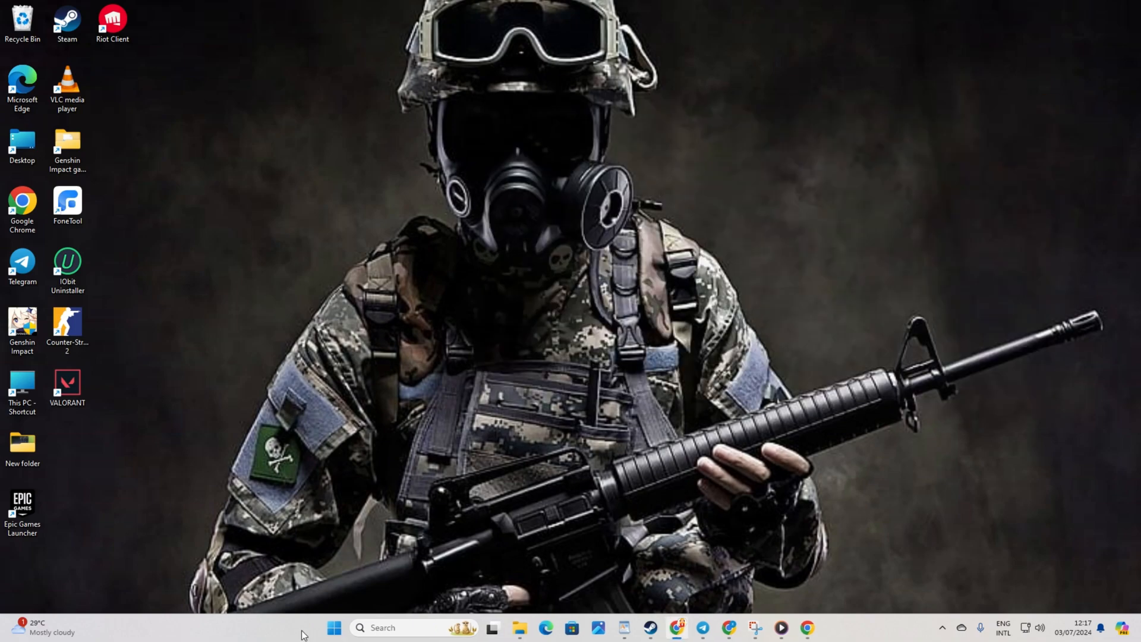
{"action": "left_click", "coordinate": [333, 628]}
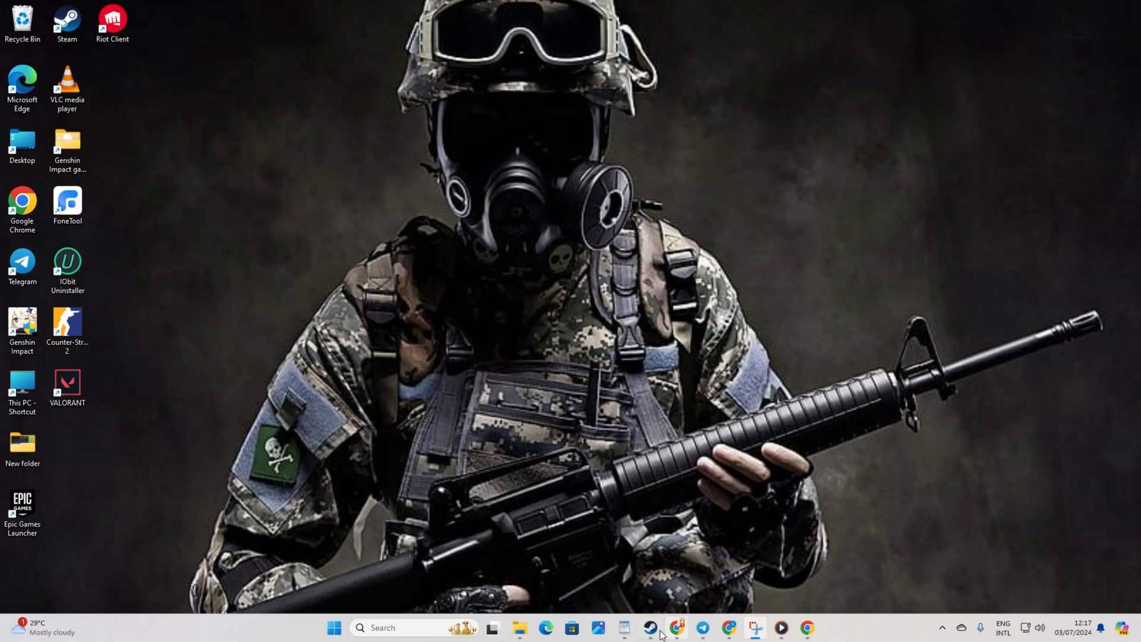
View Counter-Strike 2's Installed Files properties in the Steam Library, then dismiss the window
{"action": "left_click", "coordinate": [648, 627]}
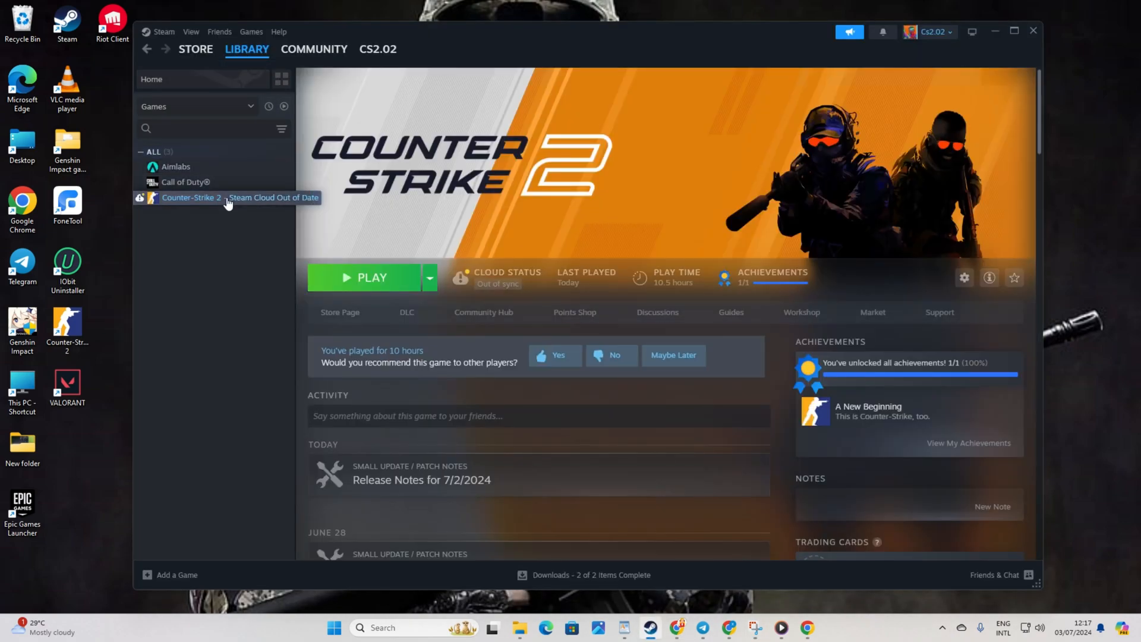
{"action": "right_click", "coordinate": [190, 197]}
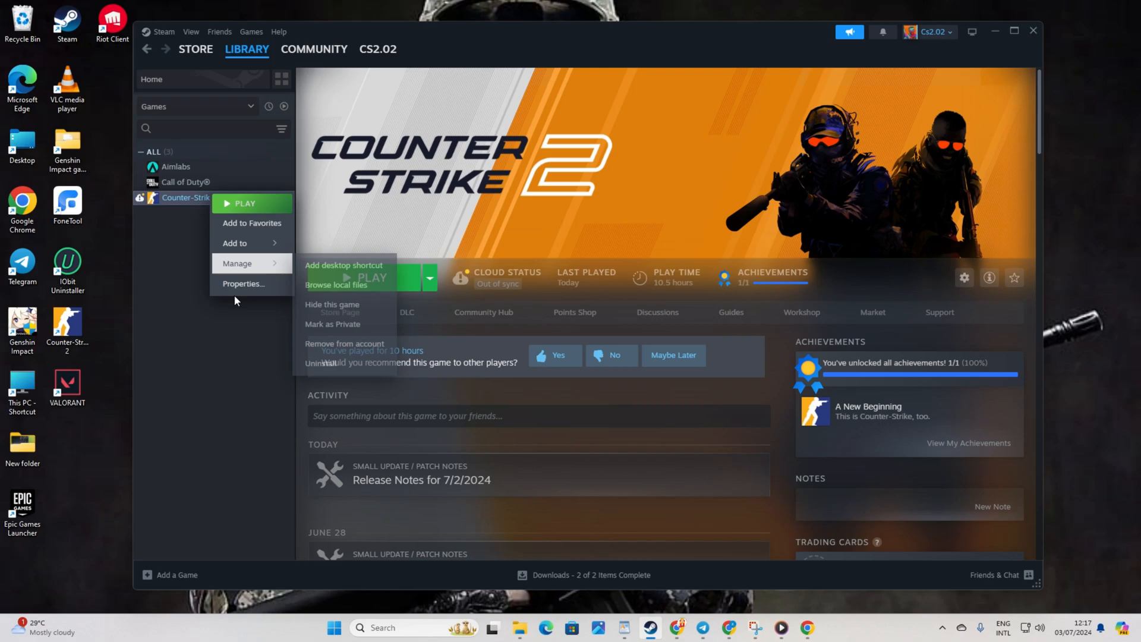
{"action": "left_click", "coordinate": [243, 283]}
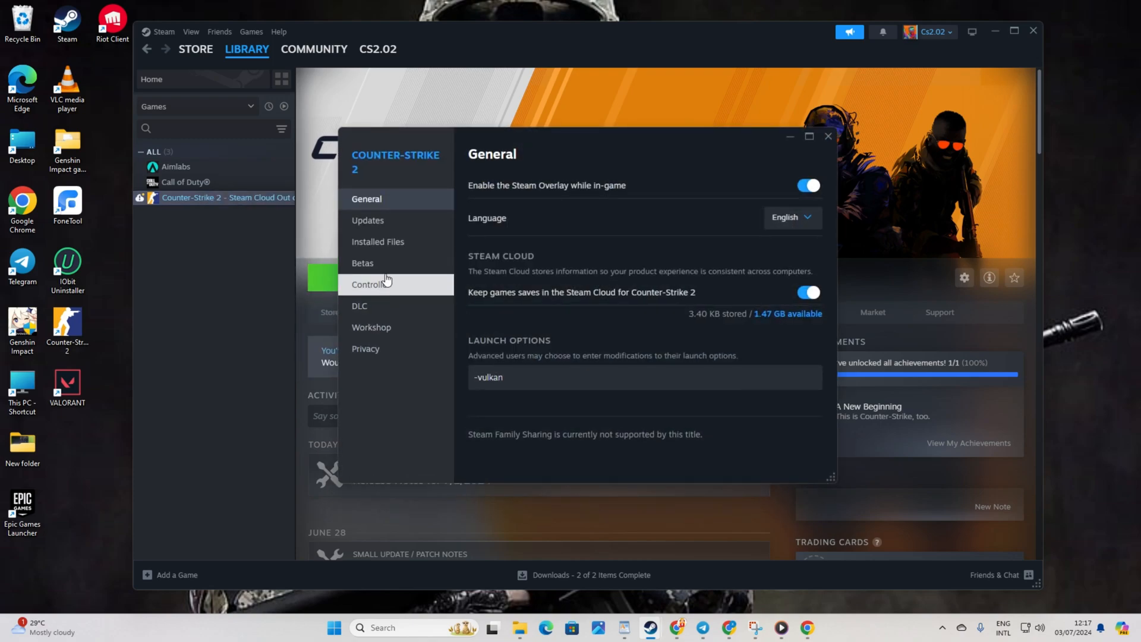
{"action": "left_click", "coordinate": [378, 241]}
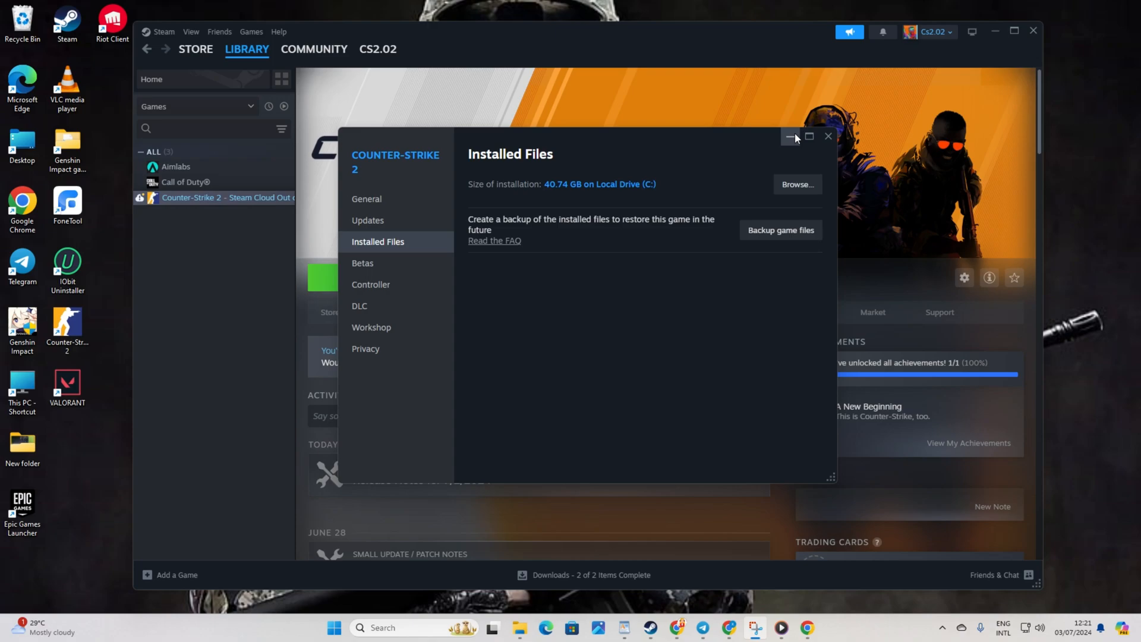
{"action": "left_click", "coordinate": [827, 137]}
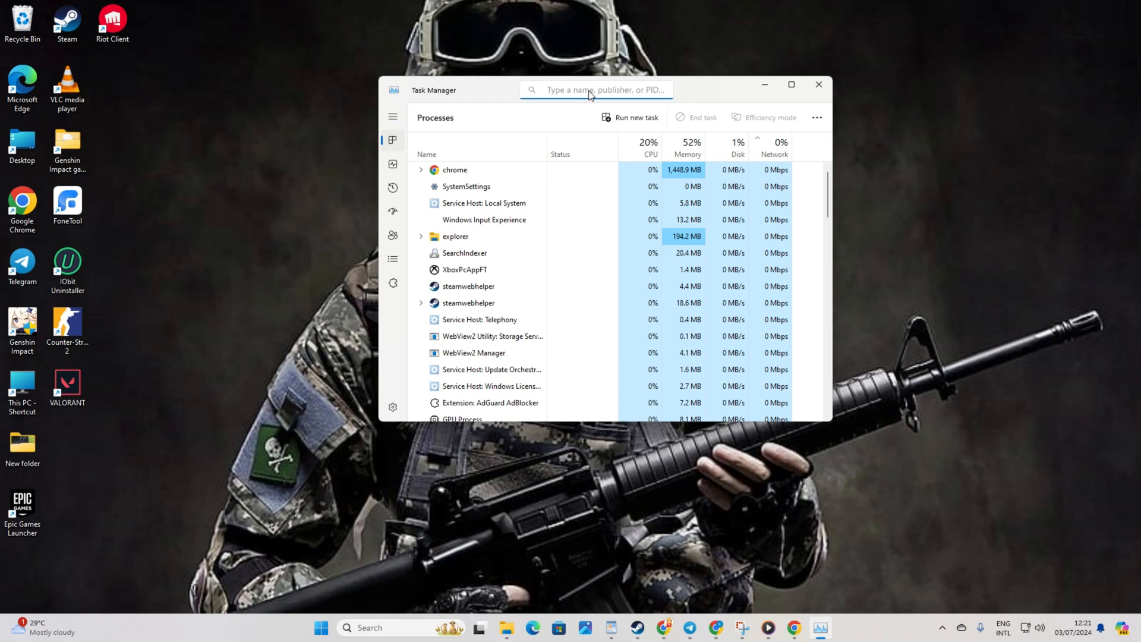
Filter Task Manager to 'steam' and end the Steam (32 bit) process
{"action": "type", "text": "steam"}
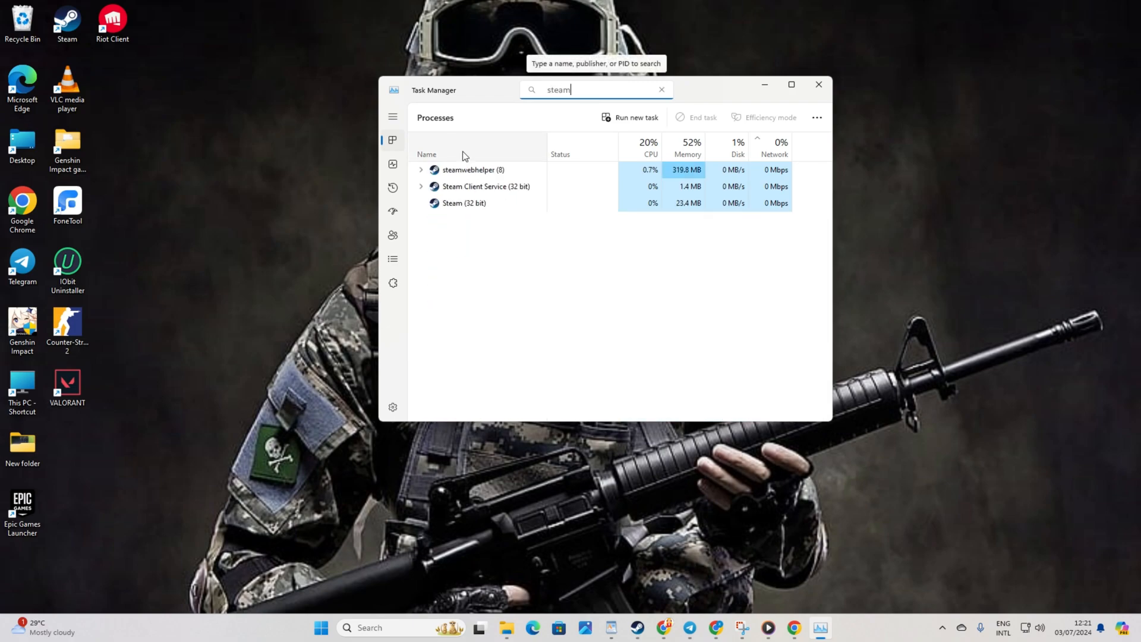
{"action": "right_click", "coordinate": [463, 203]}
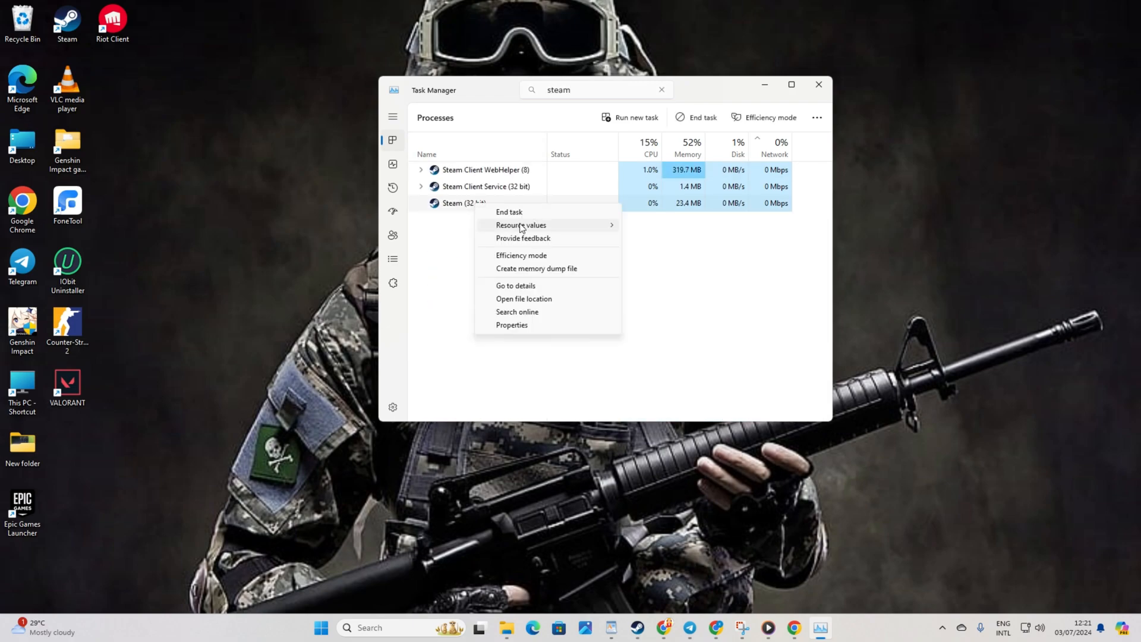
{"action": "left_click", "coordinate": [509, 212]}
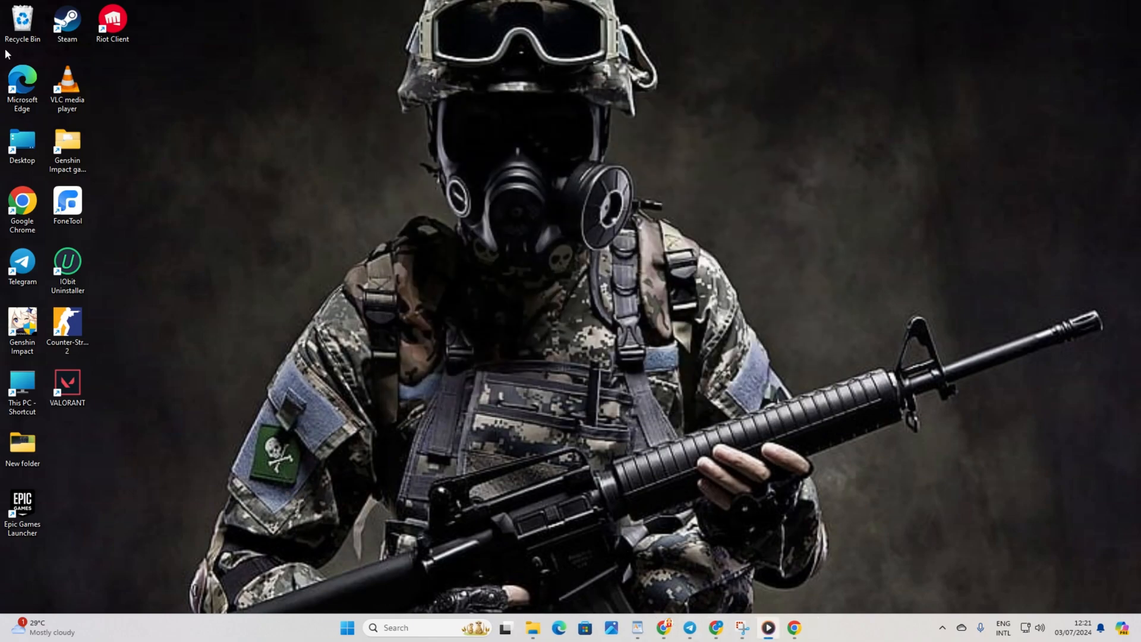
Relaunch Steam from the desktop shortcut and show Counter-Strike 2's Library page
{"action": "double_click", "coordinate": [67, 21]}
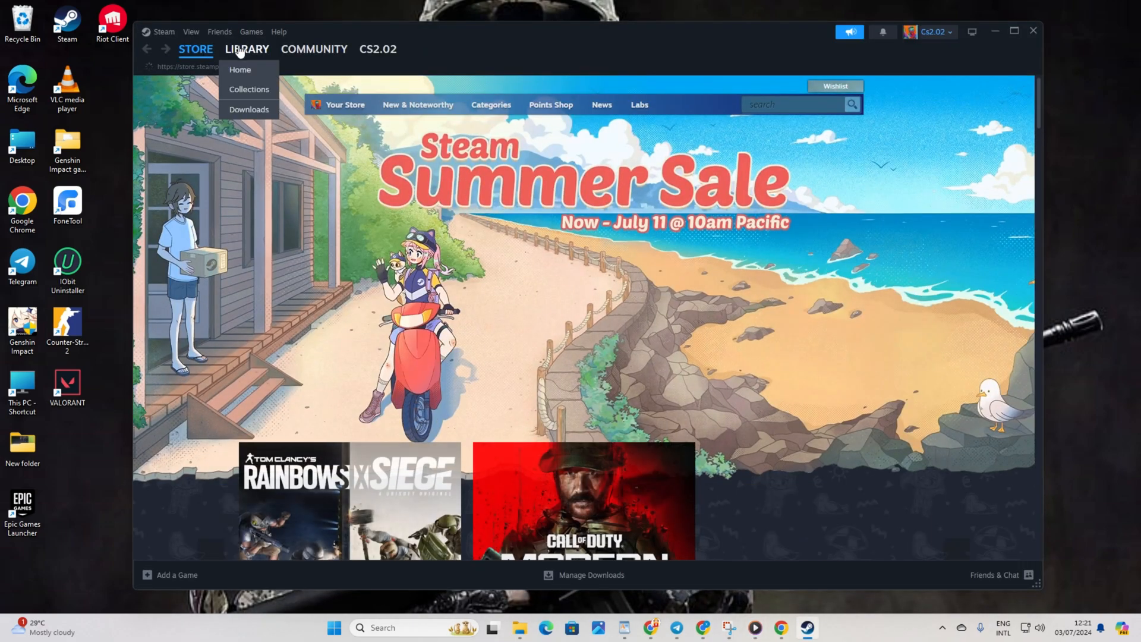
{"action": "left_click", "coordinate": [239, 69]}
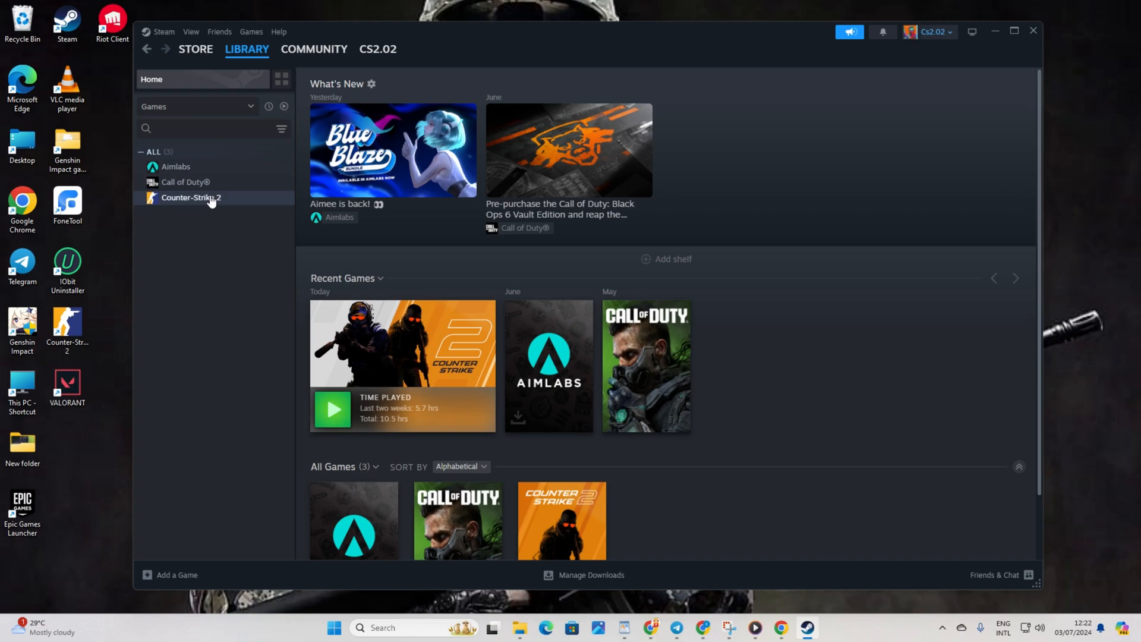
{"action": "left_click", "coordinate": [192, 197]}
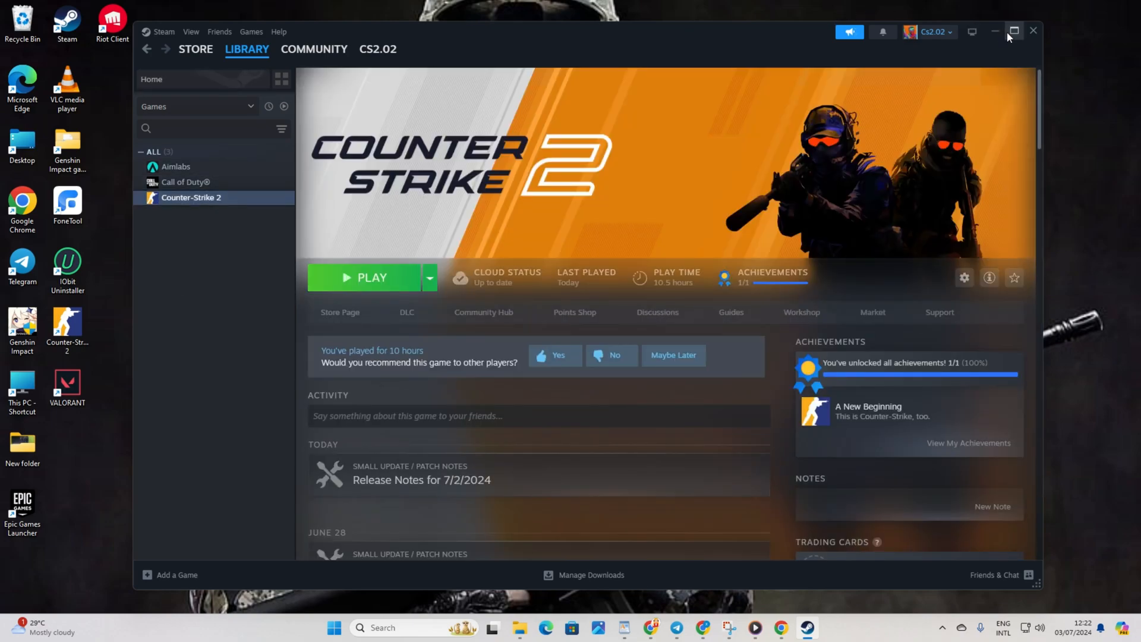